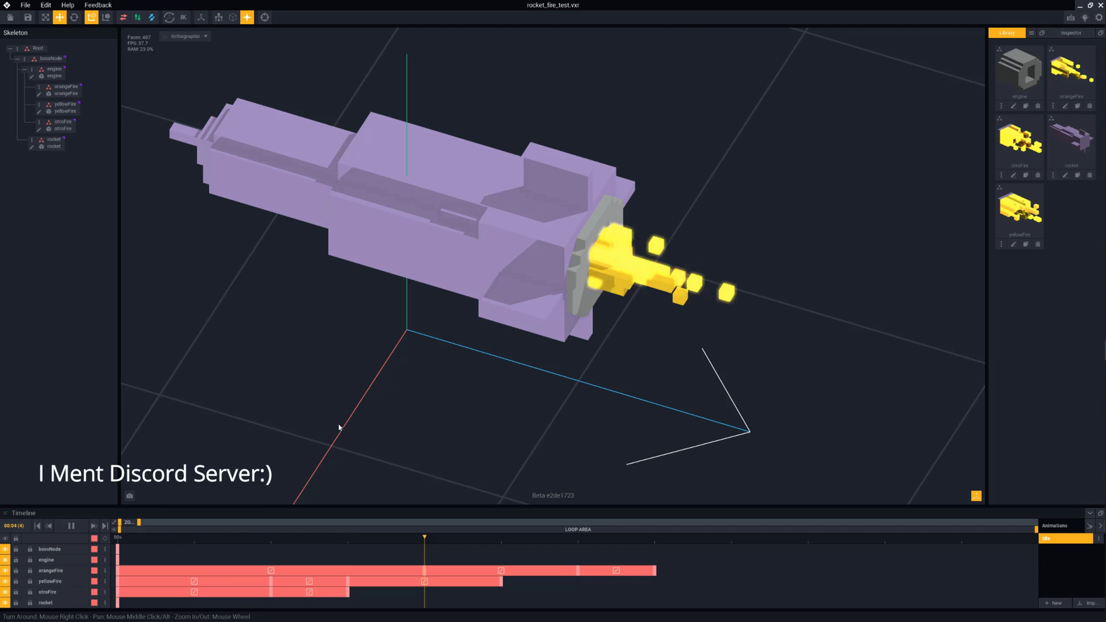
Select the otroFire node in the Skeleton to show its animation track and keyframes.
left_click_drag(339, 426, 404, 418)
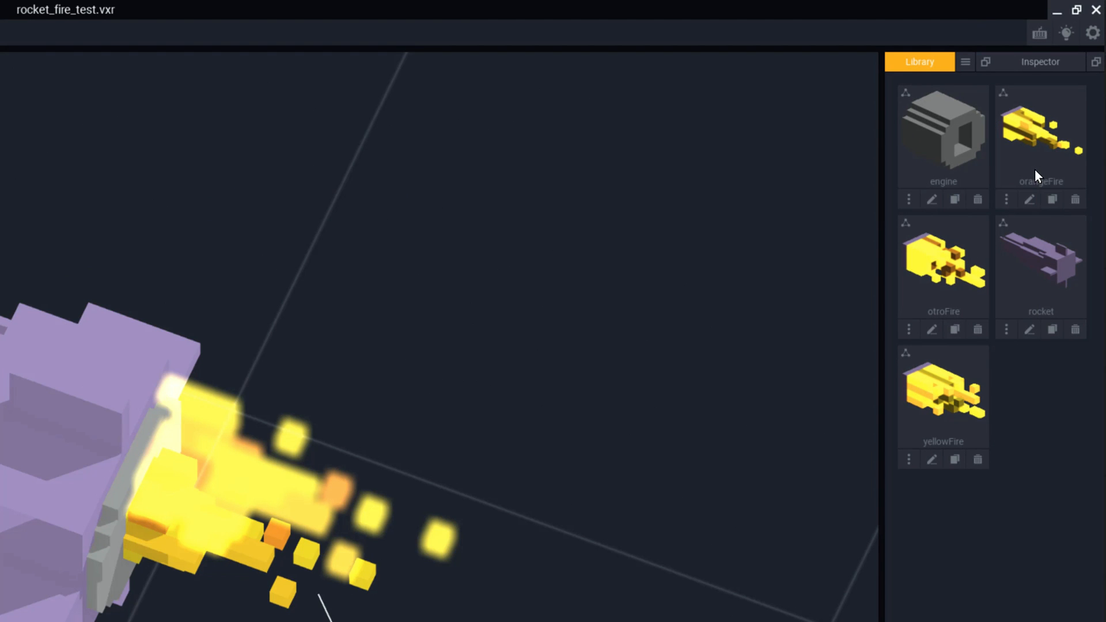
double_click(1040, 133)
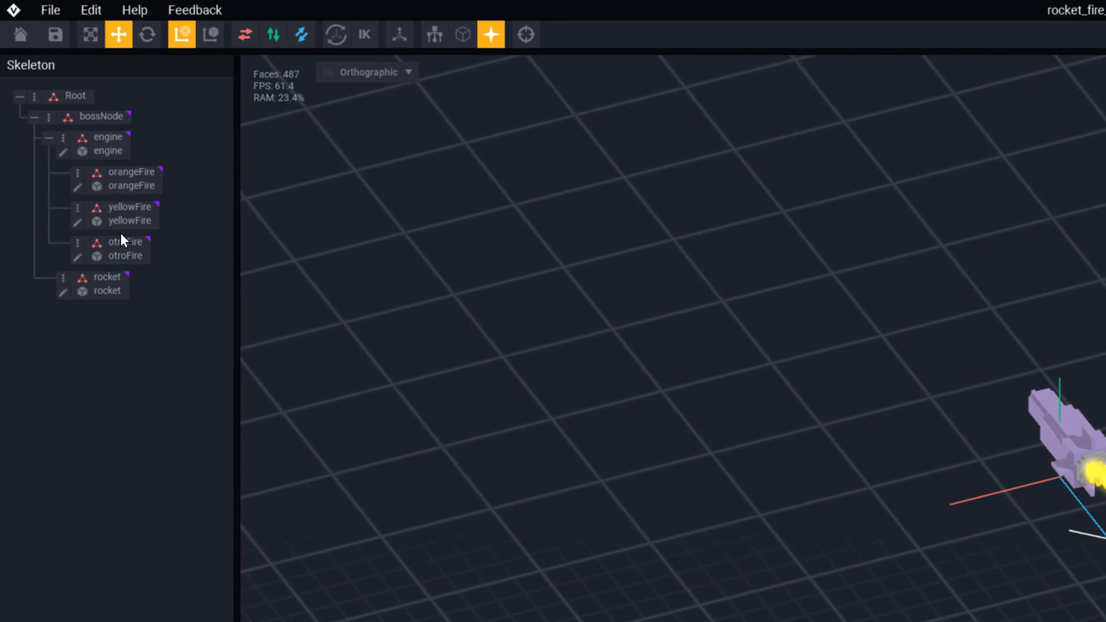
left_click(126, 254)
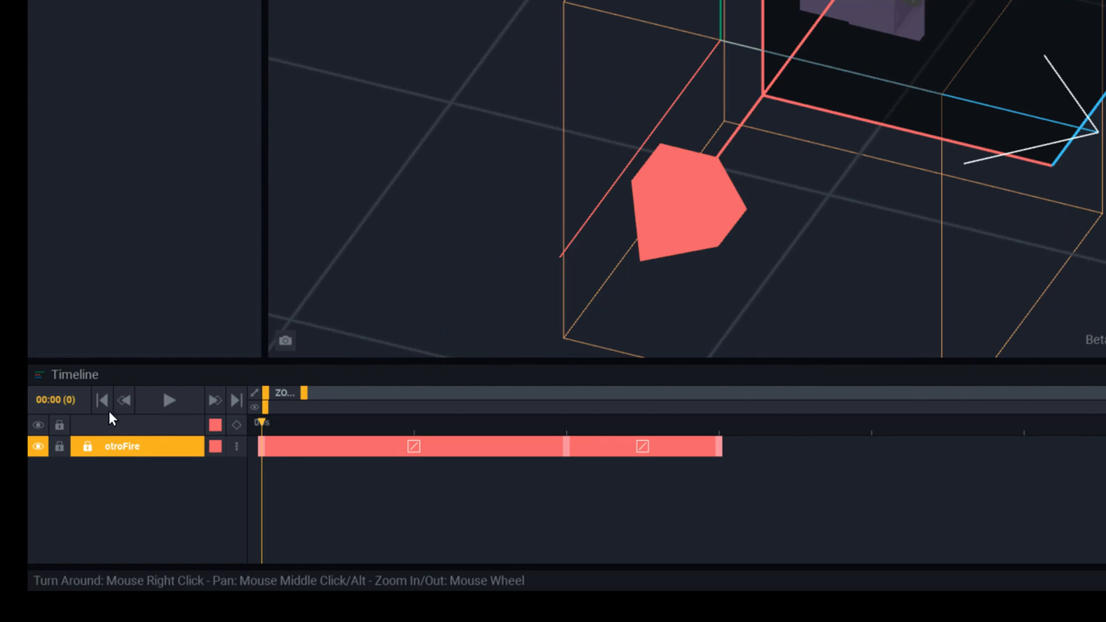
mouse_move(561, 469)
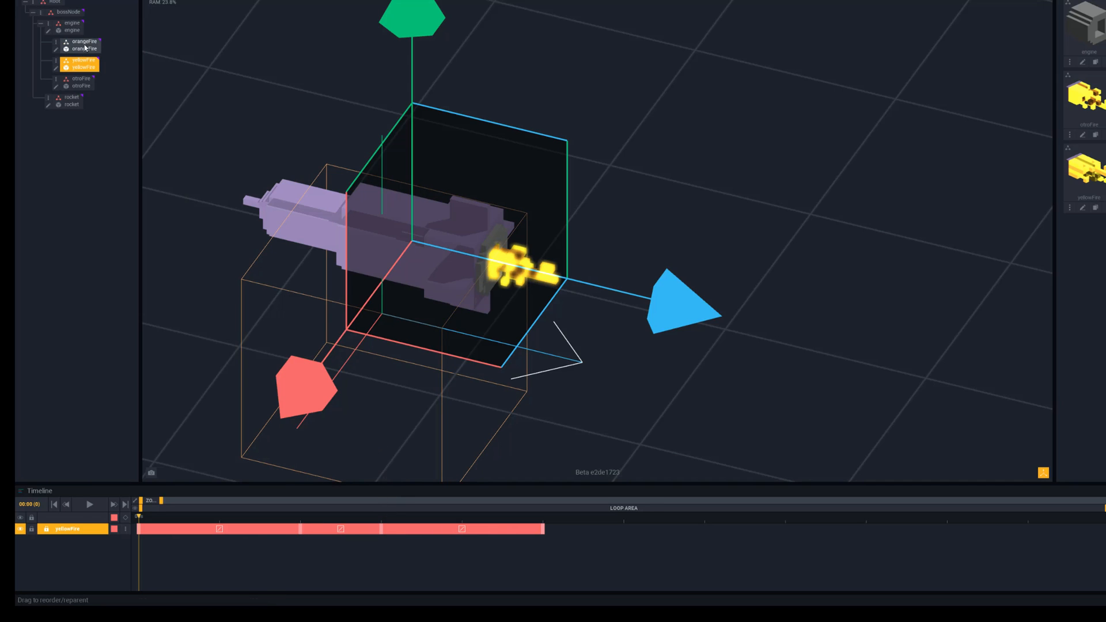
Select orangeFire, then play the looping fire animation preview in the Timeline.
left_click(83, 42)
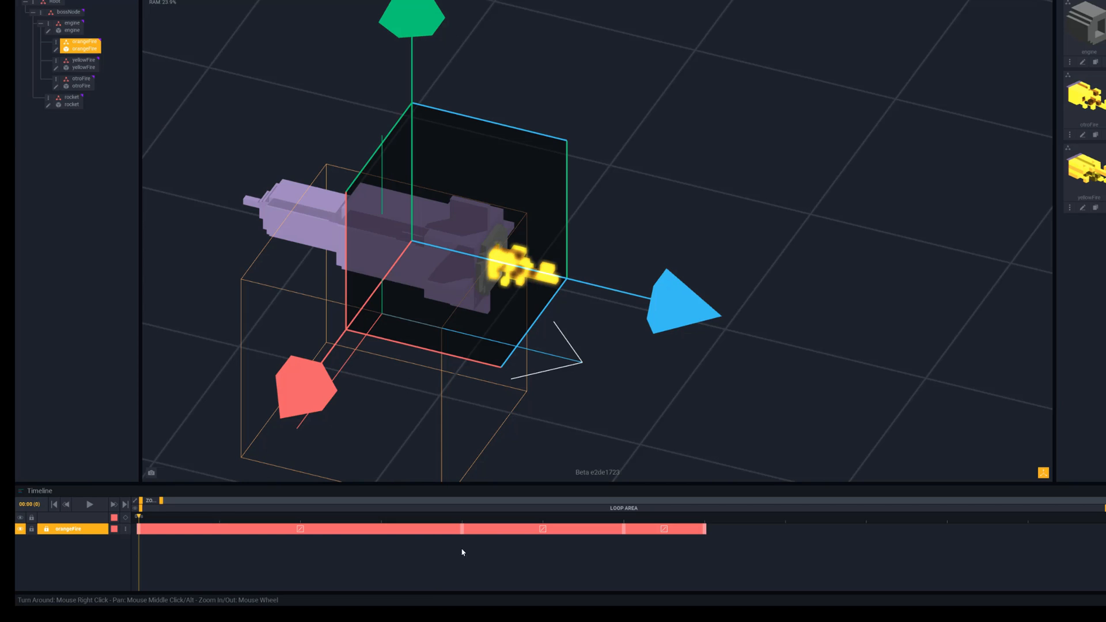
mouse_move(516, 536)
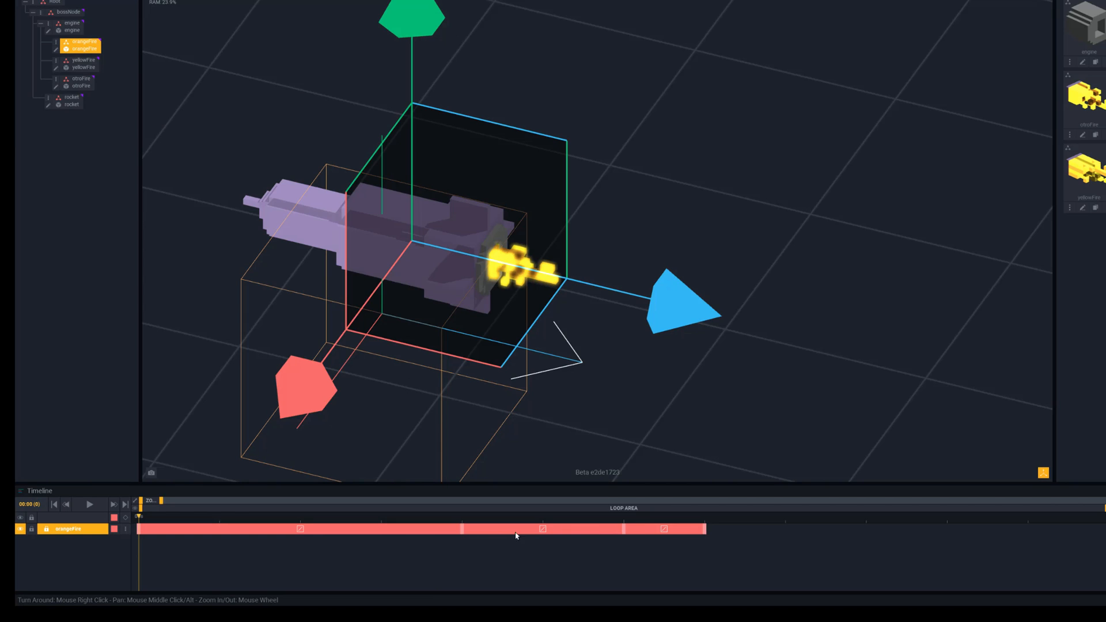
mouse_move(498, 398)
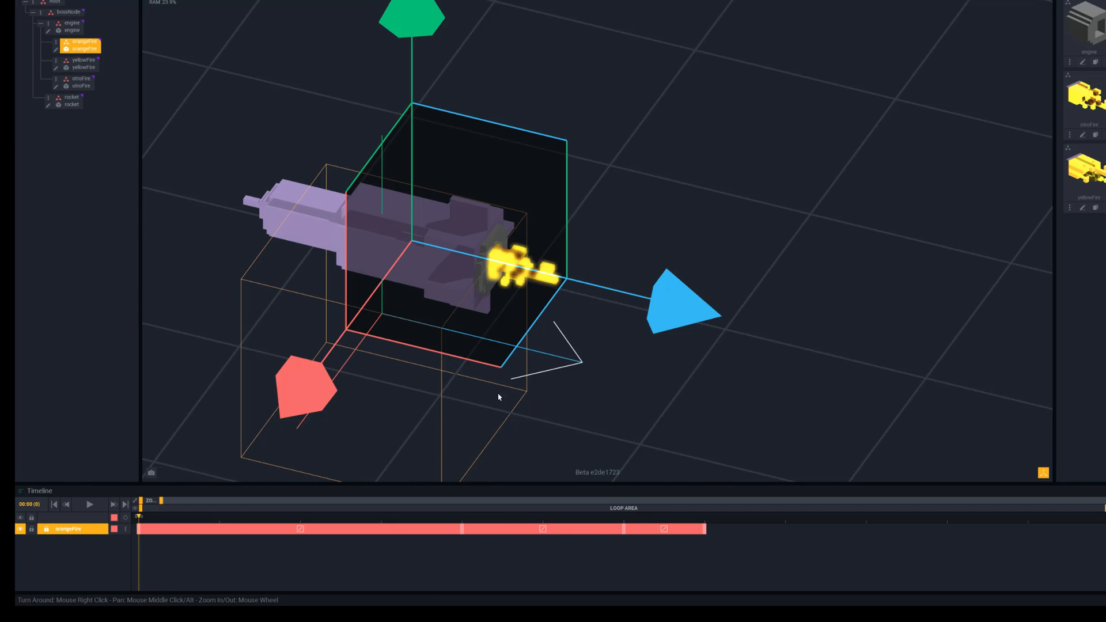
mouse_move(675, 320)
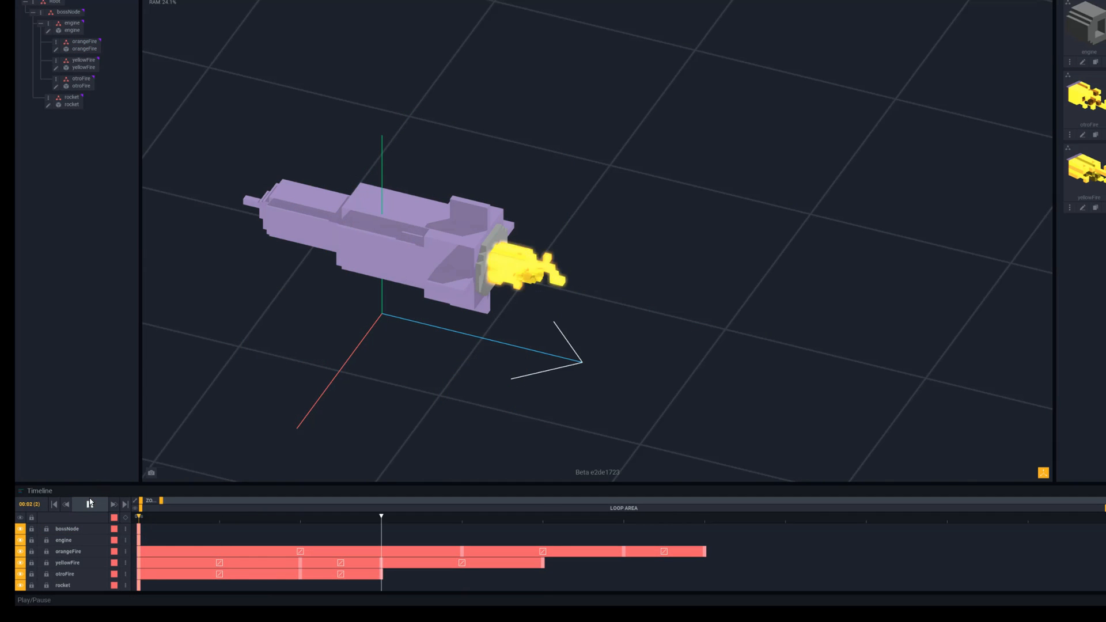
left_click(90, 503)
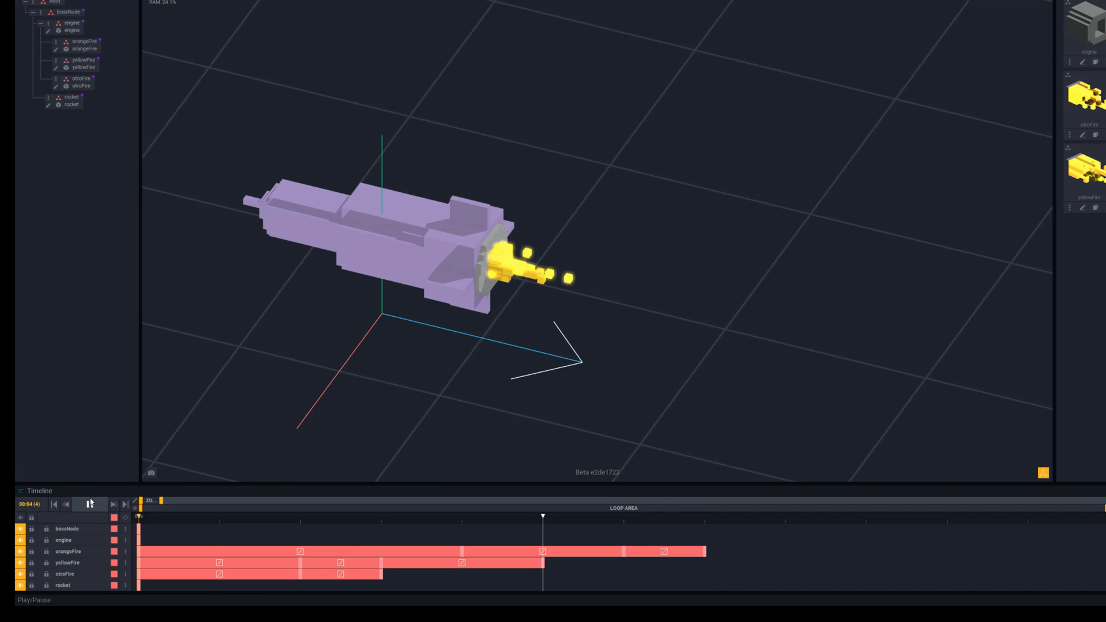
left_click(90, 503)
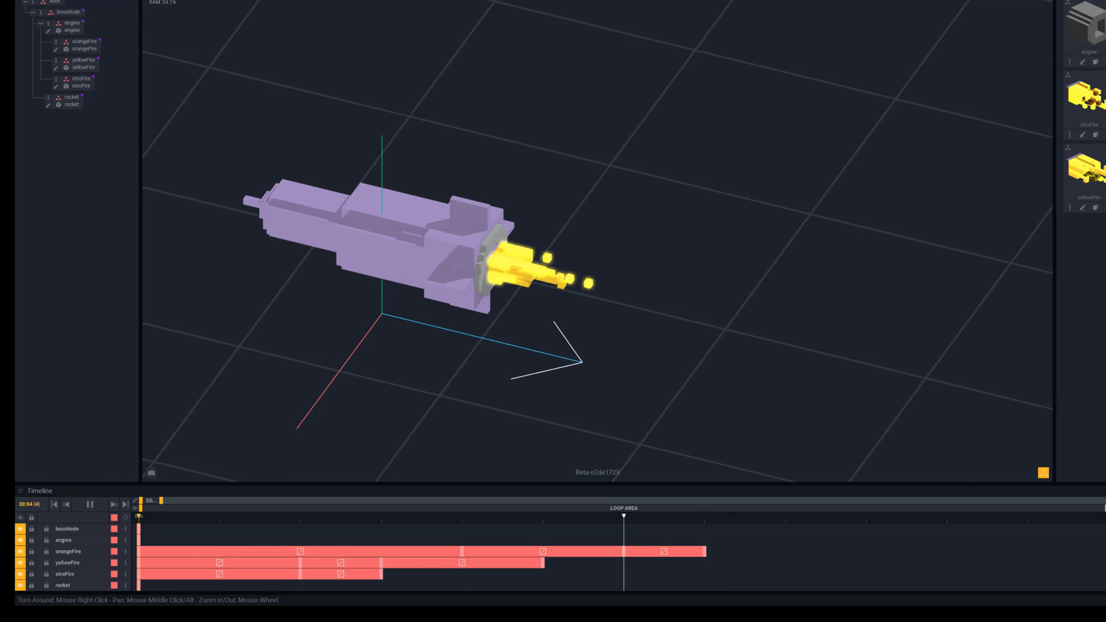